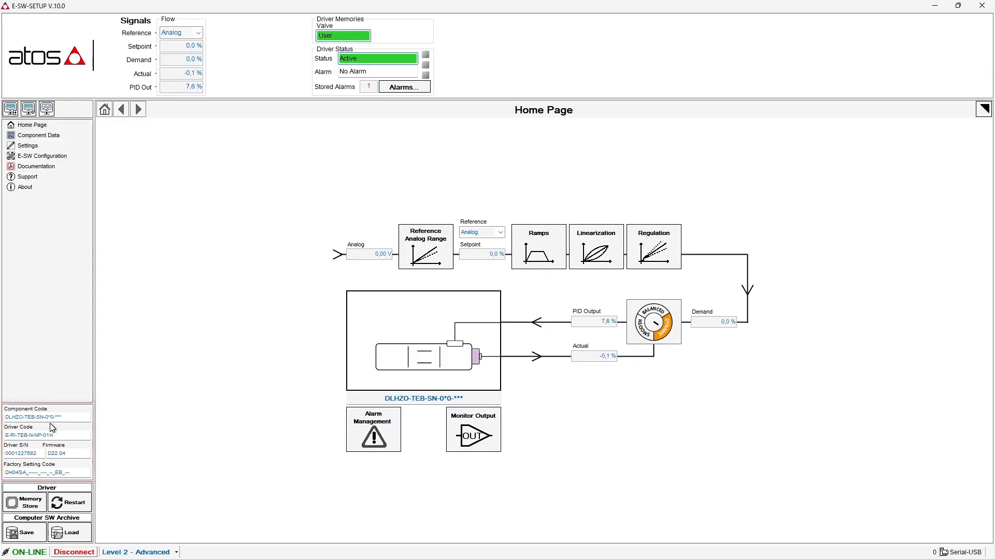
{"action": "left_click", "coordinate": [47, 438]}
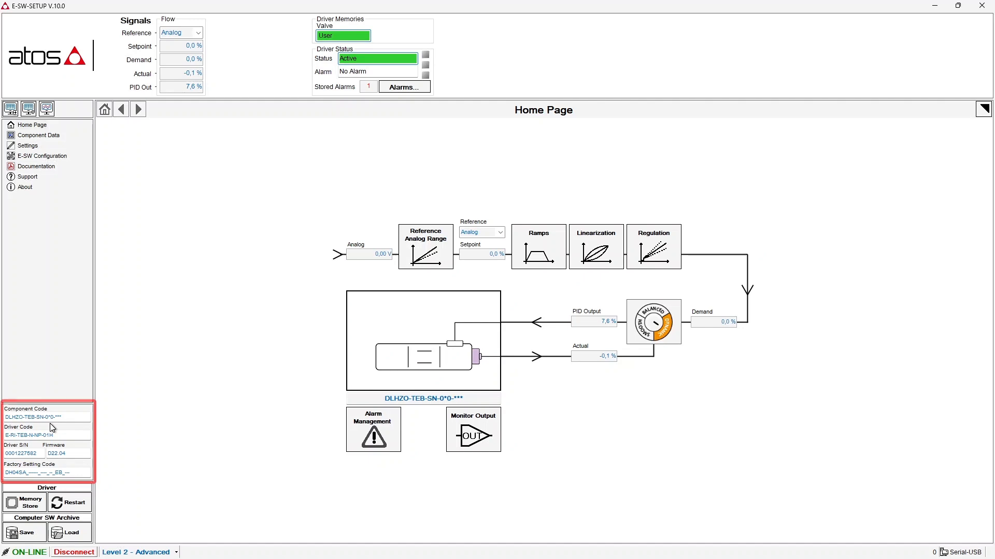